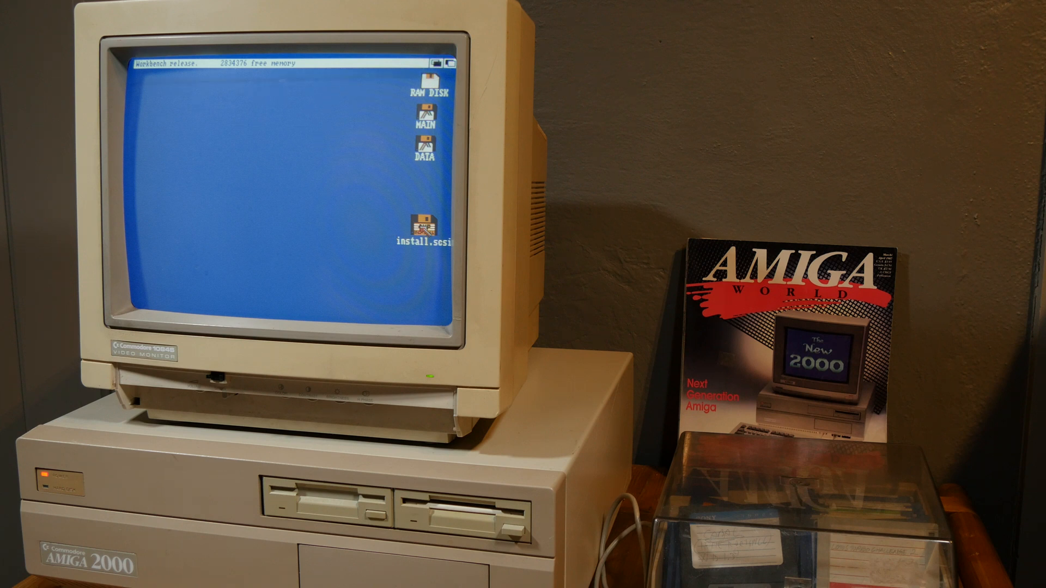
- Run install.scsi and create one DH0 partition of 39.99 MB, confirming the size
{"action": "double_click", "coordinate": [423, 227]}
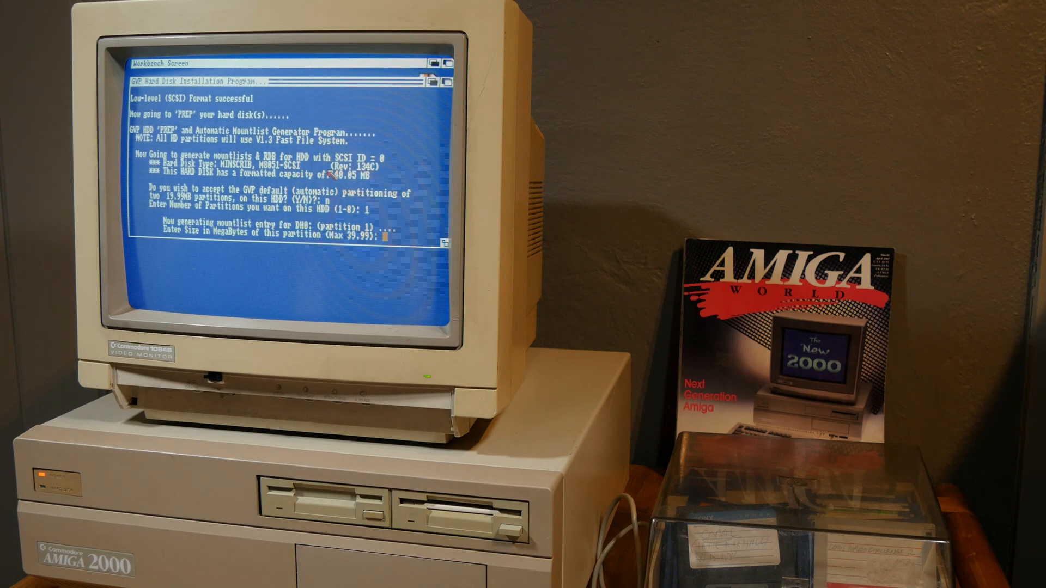
{"action": "type", "text": "39."}
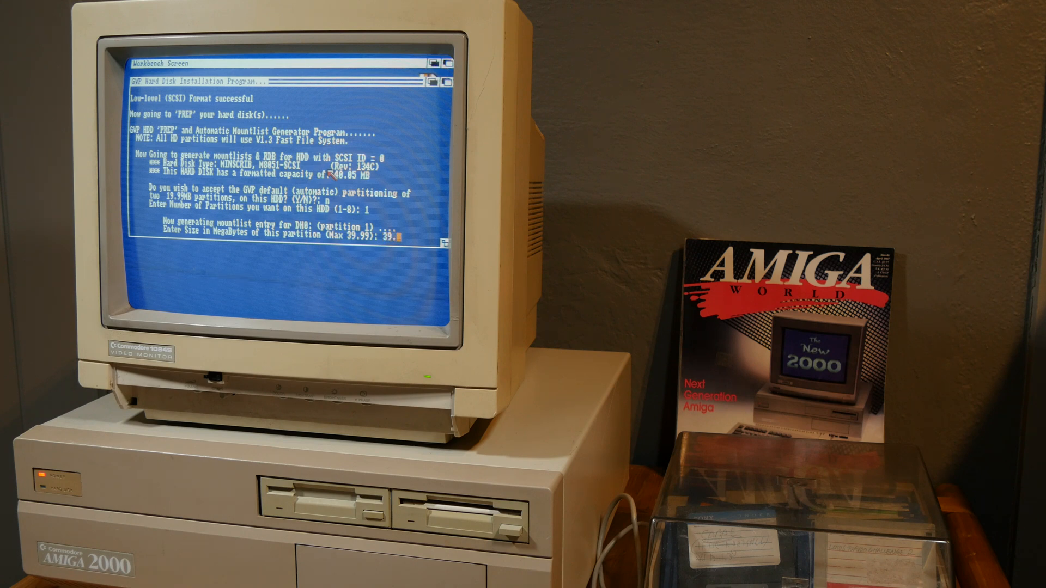
{"action": "type", "text": "99"}
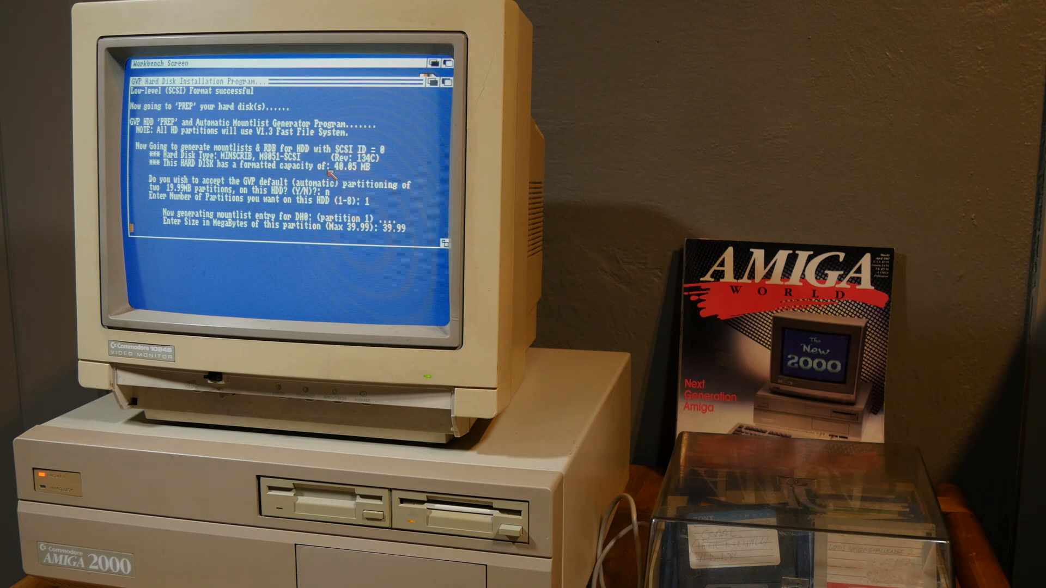
{"action": "key", "text": "Return"}
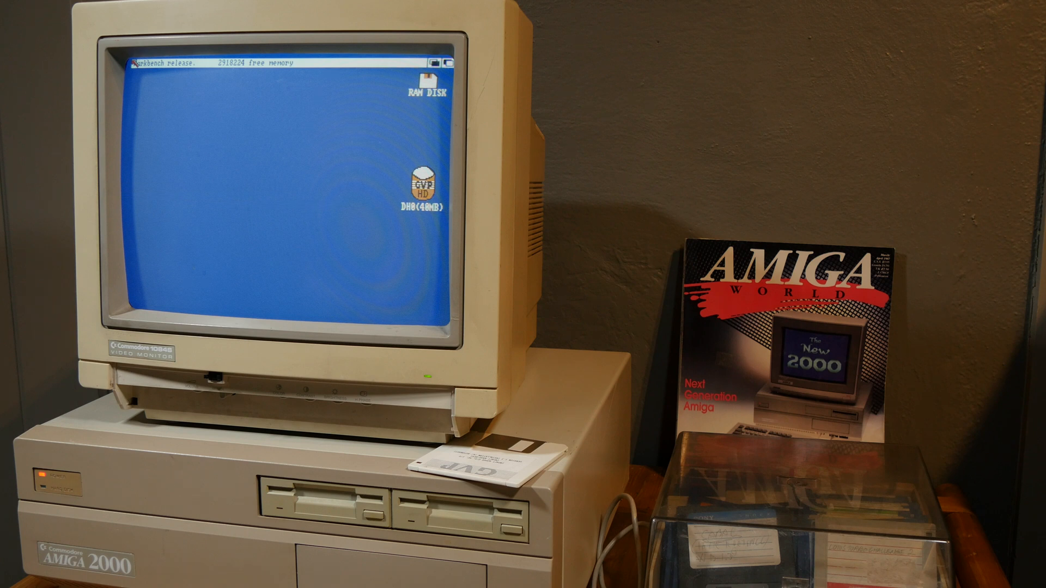
{"action": "mouse_move", "coordinate": [180, 140]}
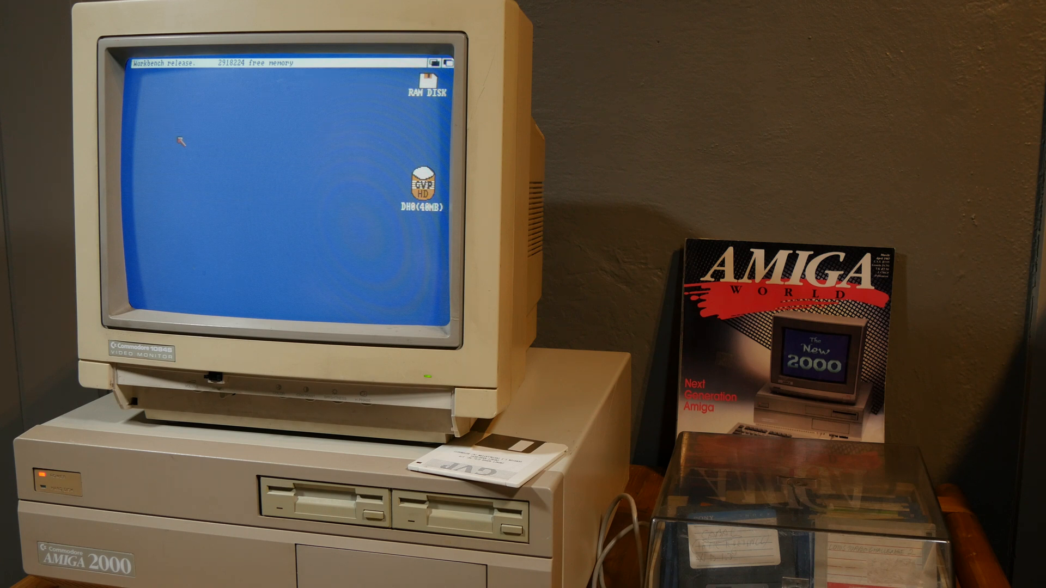
- Open the DH0(40MB) volume window listing Utilities, Expansion, Shell, Programs, Games and Trashcan
{"action": "double_click", "coordinate": [423, 180]}
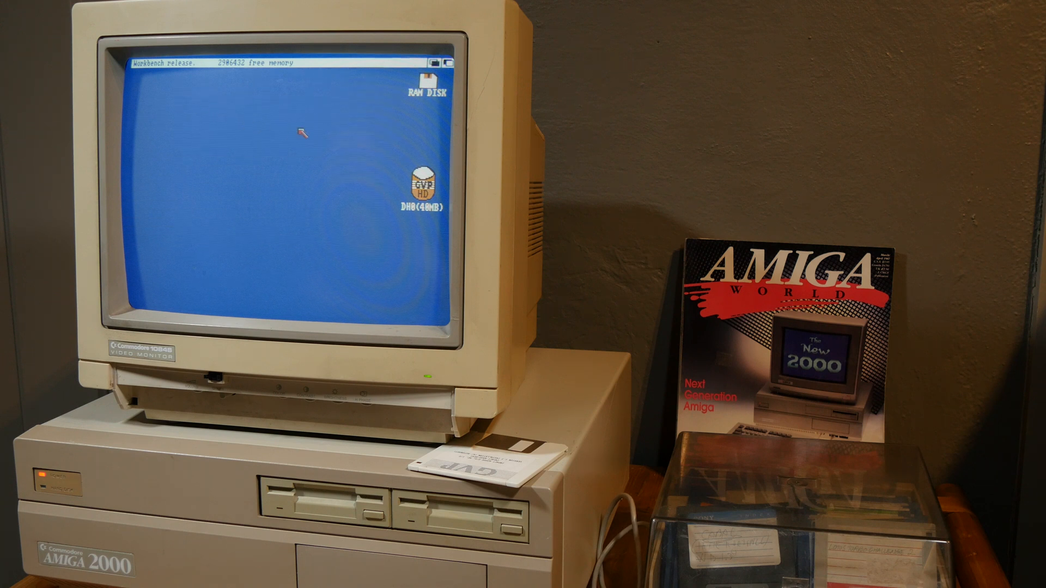
{"action": "double_click", "coordinate": [423, 182]}
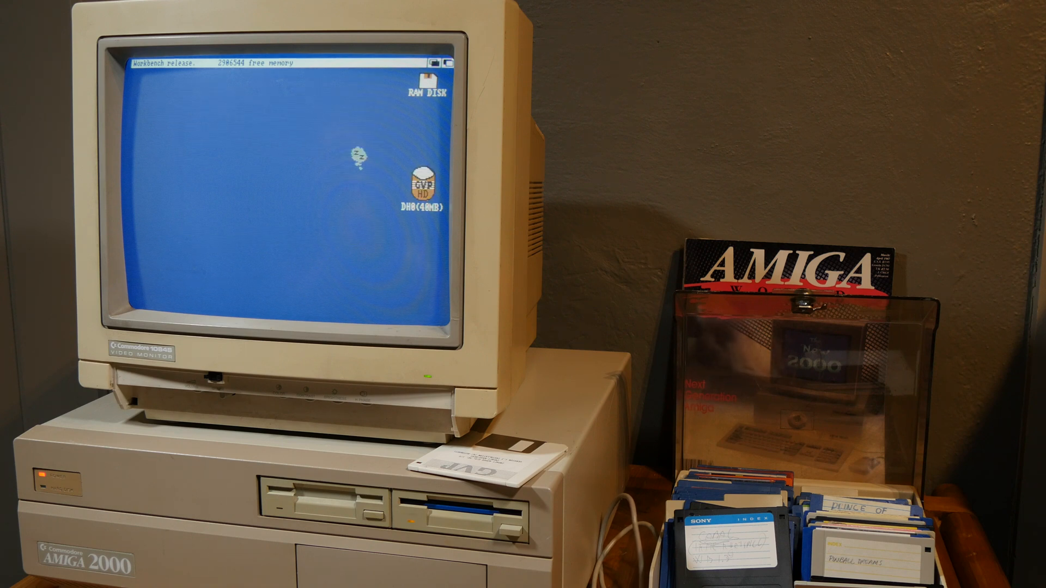
{"action": "double_click", "coordinate": [358, 153]}
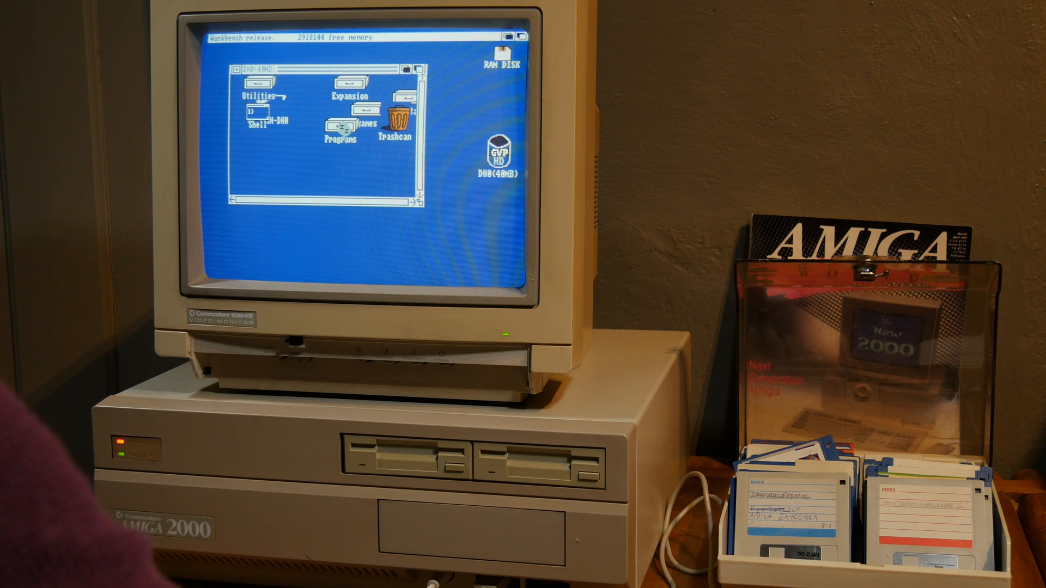
- Open the Programs drawer on DH0 and launch HippoPlayer
{"action": "double_click", "coordinate": [342, 128]}
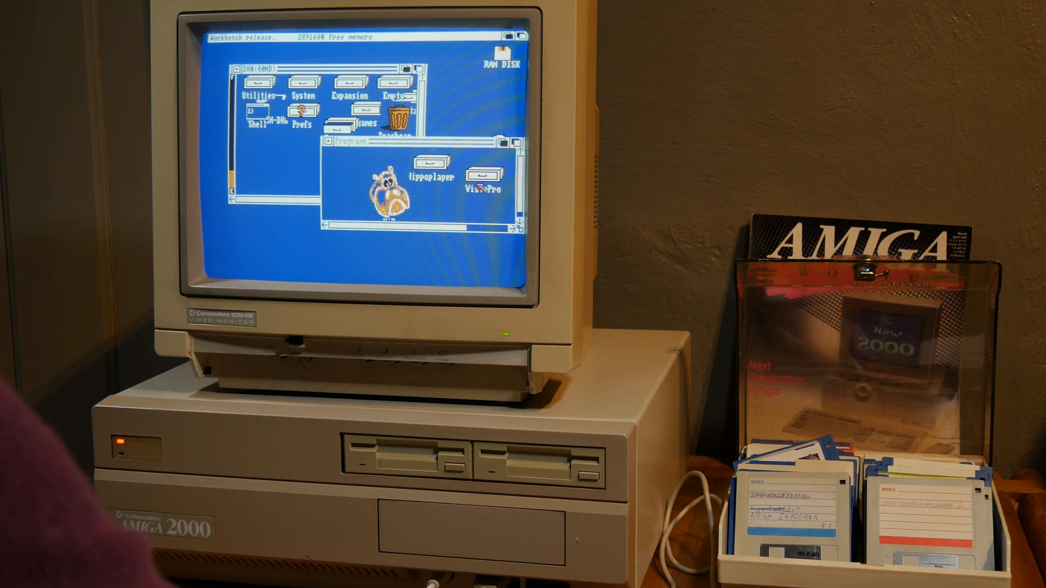
{"action": "left_click", "coordinate": [484, 173]}
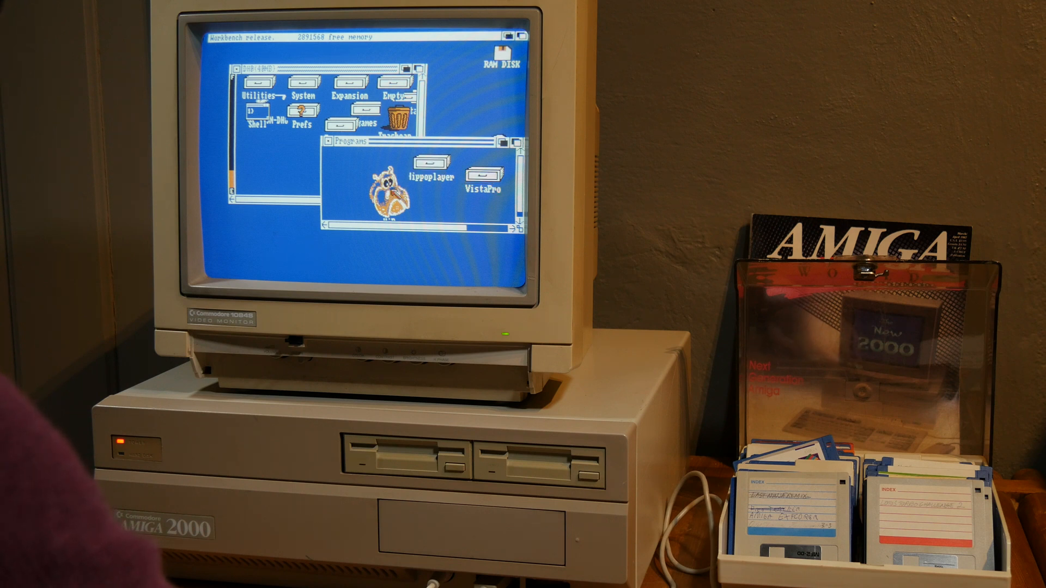
{"action": "mouse_move", "coordinate": [355, 160]}
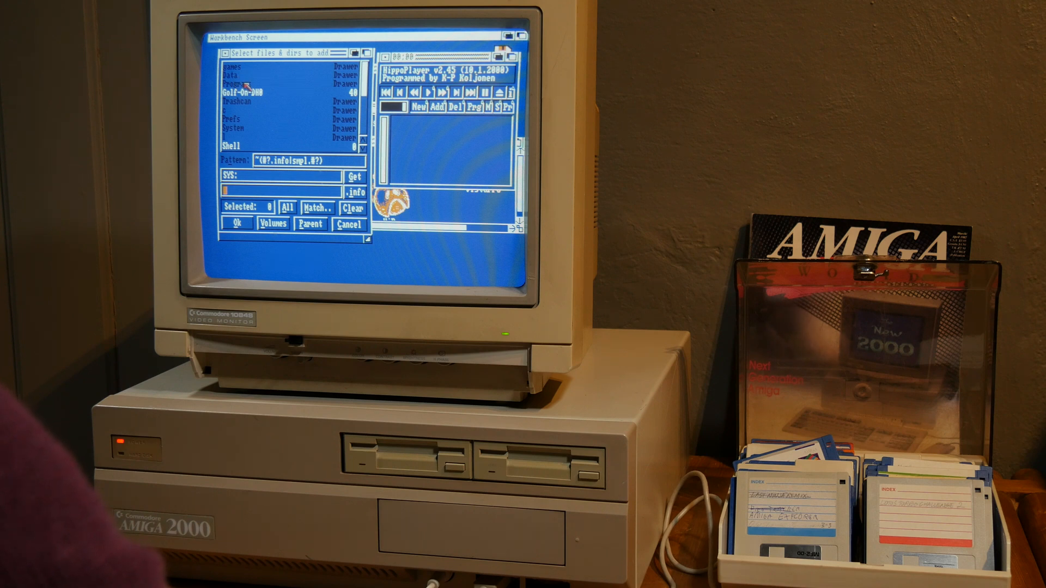
- Enter the Data drawer in the Add file requester and select a .mod music module
{"action": "double_click", "coordinate": [230, 76]}
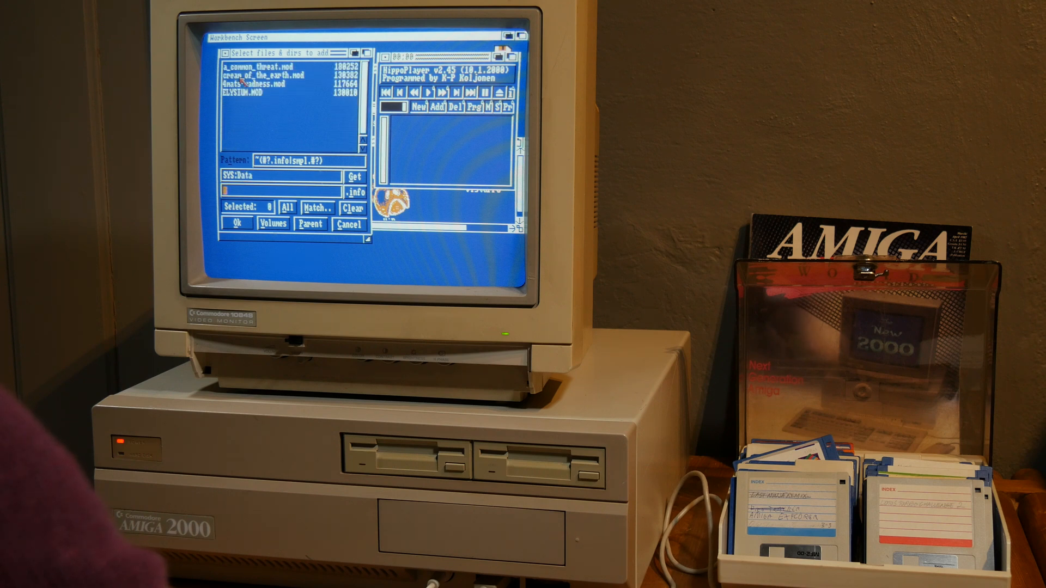
{"action": "left_click", "coordinate": [286, 94]}
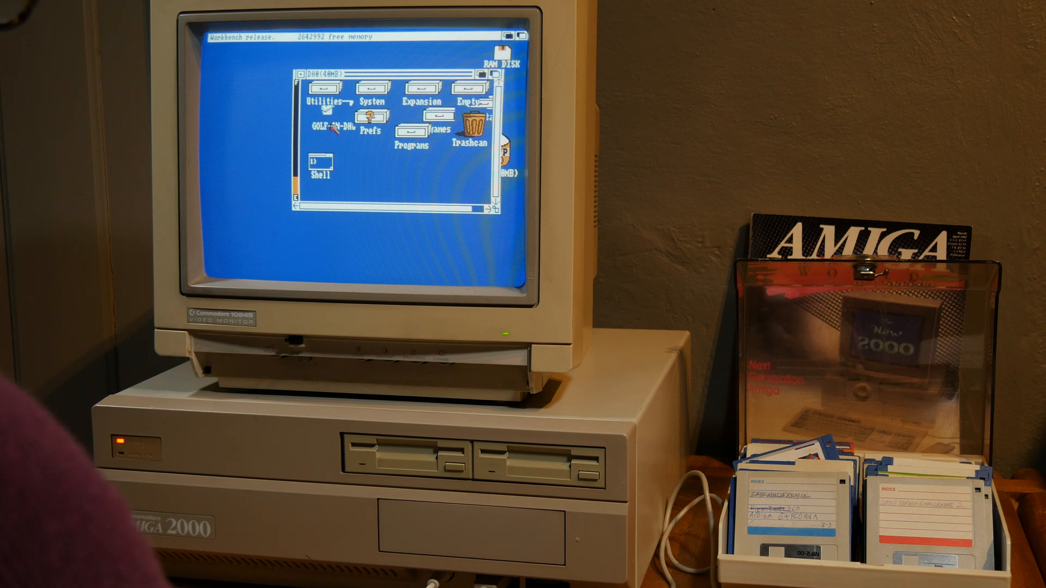
- Drag the GOLF-ON-DH0 icon down below Prefs, next to the Shell icon
{"action": "left_click_drag", "start_coordinate": [333, 123], "coordinate": [360, 154]}
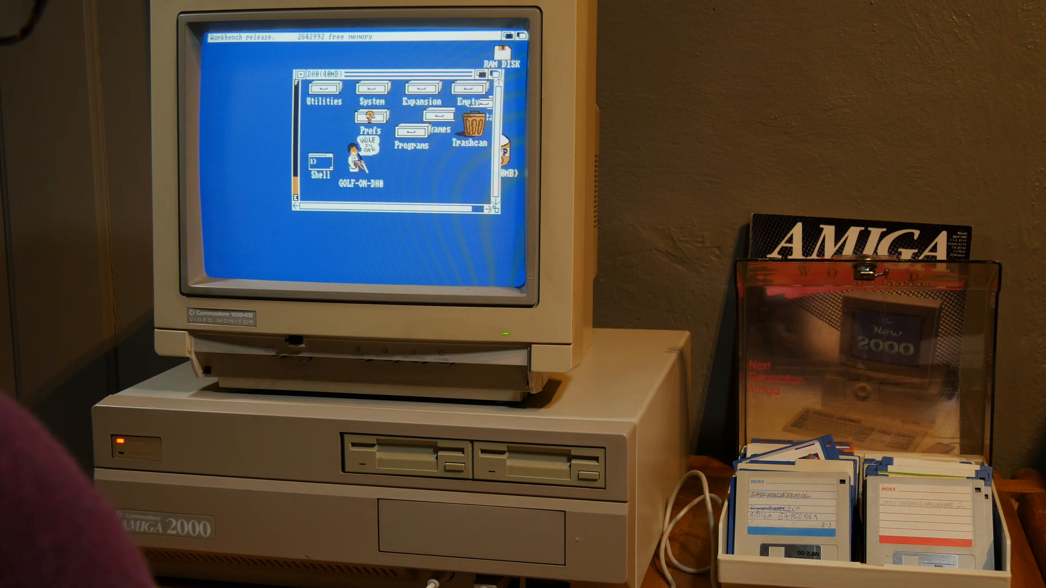